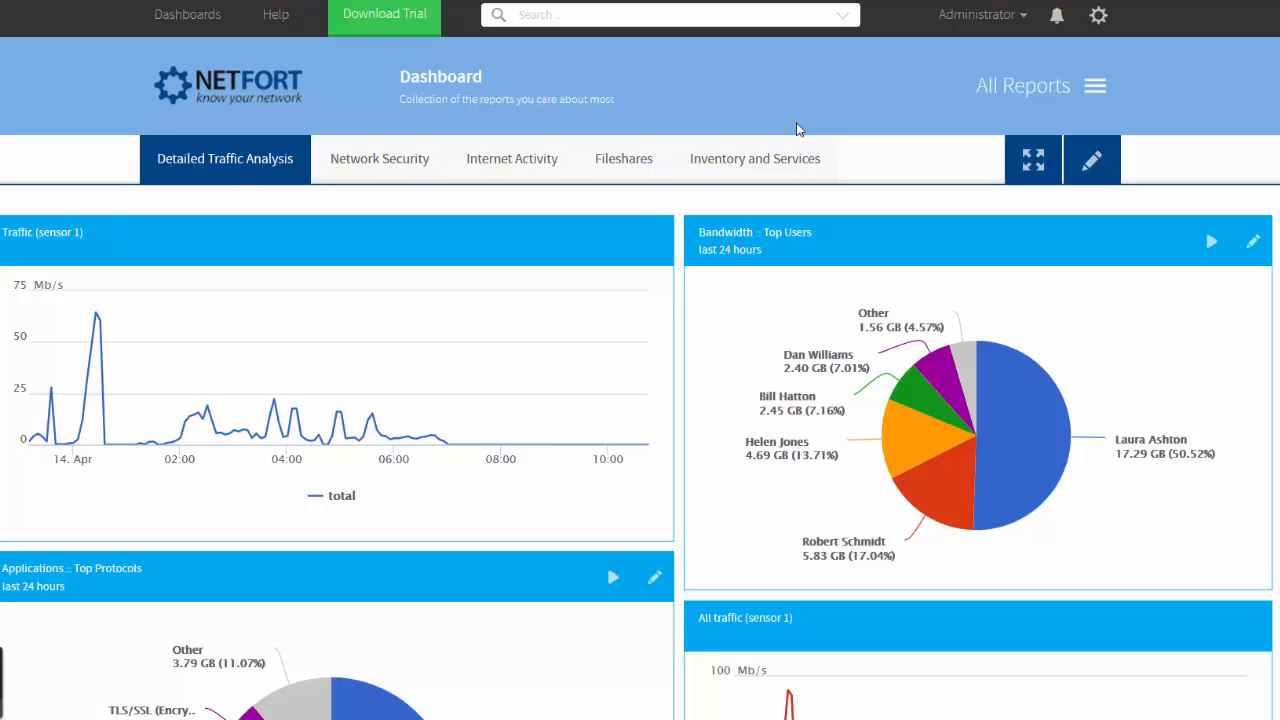
pyautogui.moveTo(623, 158)
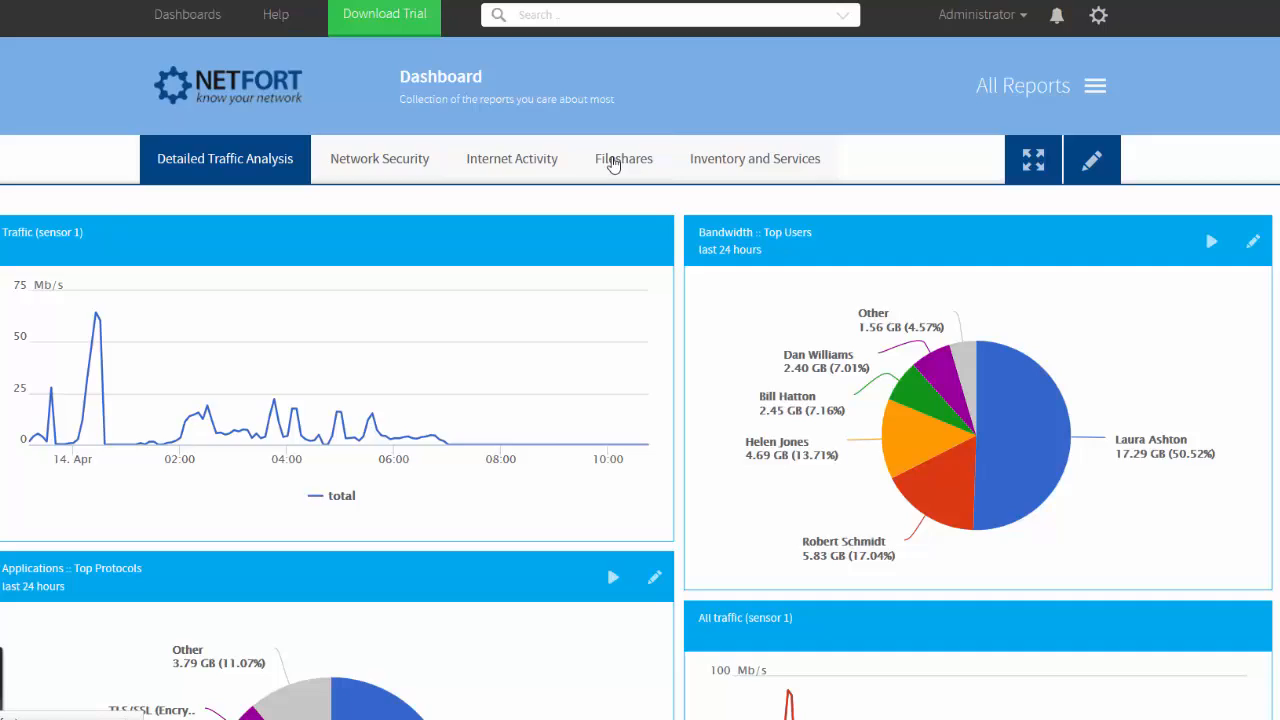
# - Switch the dashboard to Fileshares and review top actions, active users and deleted folders
pyautogui.click(623, 158)
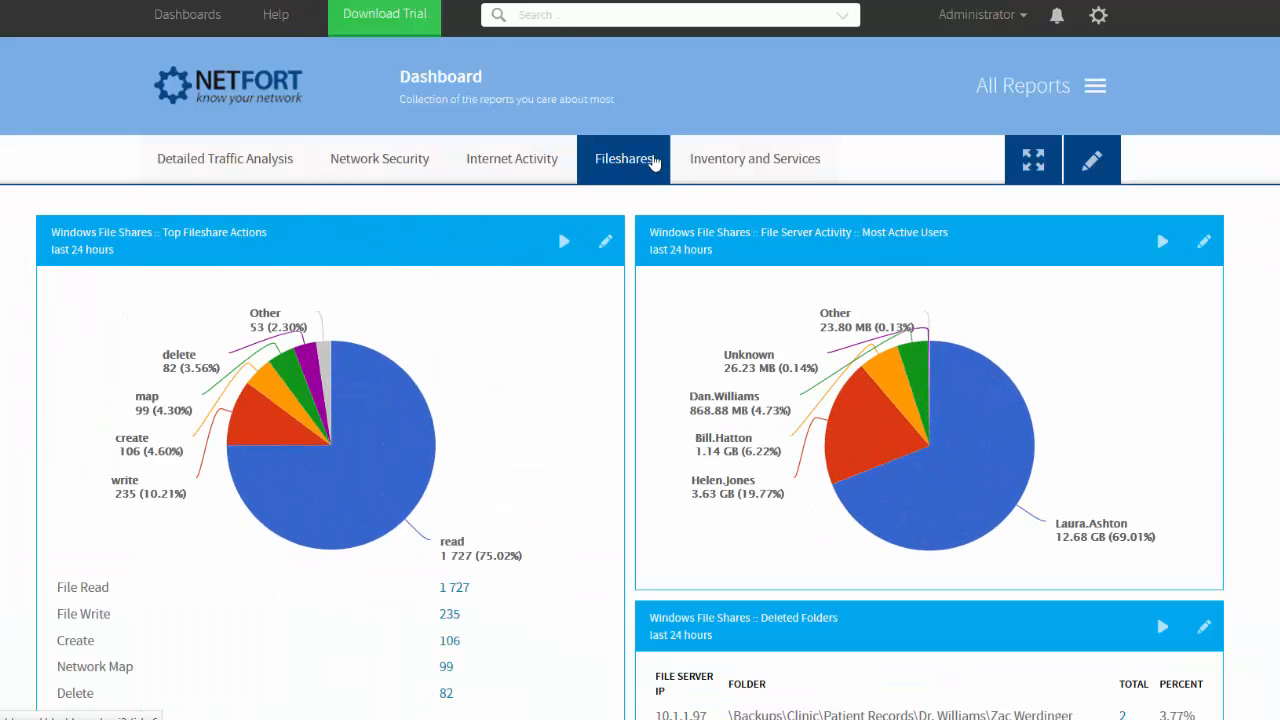
pyautogui.moveTo(540, 216)
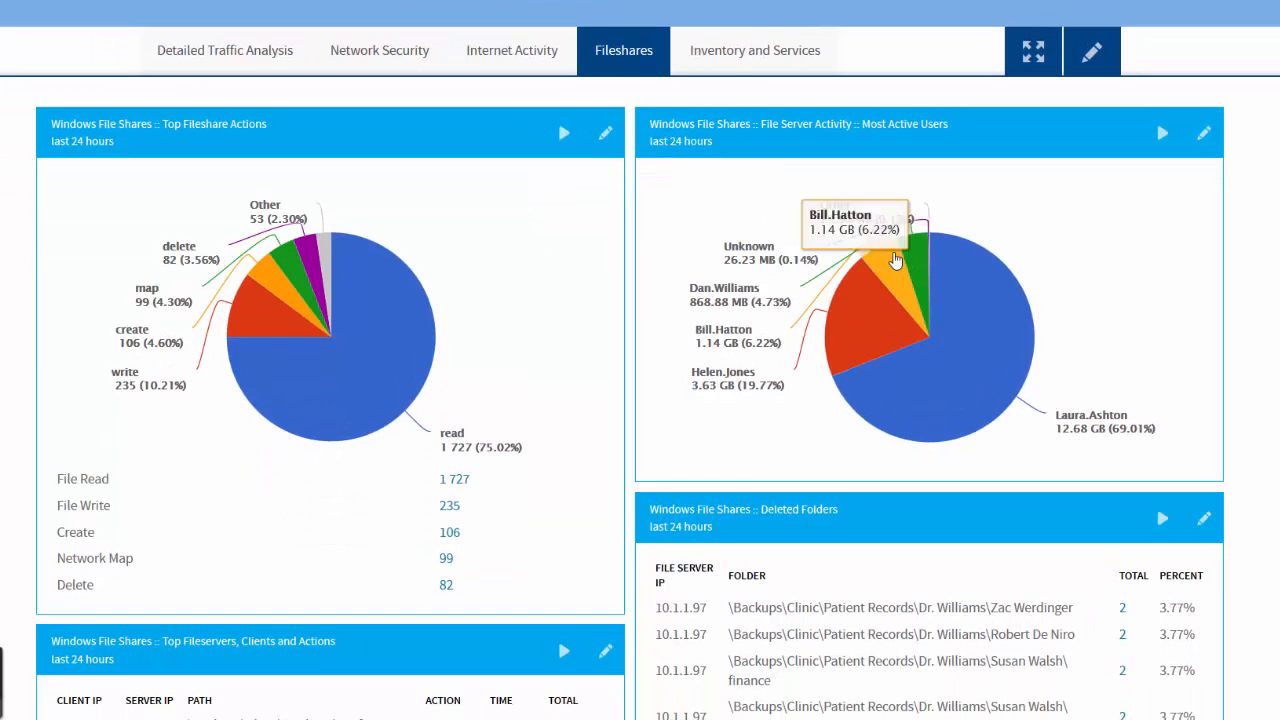
pyautogui.scroll(-3)
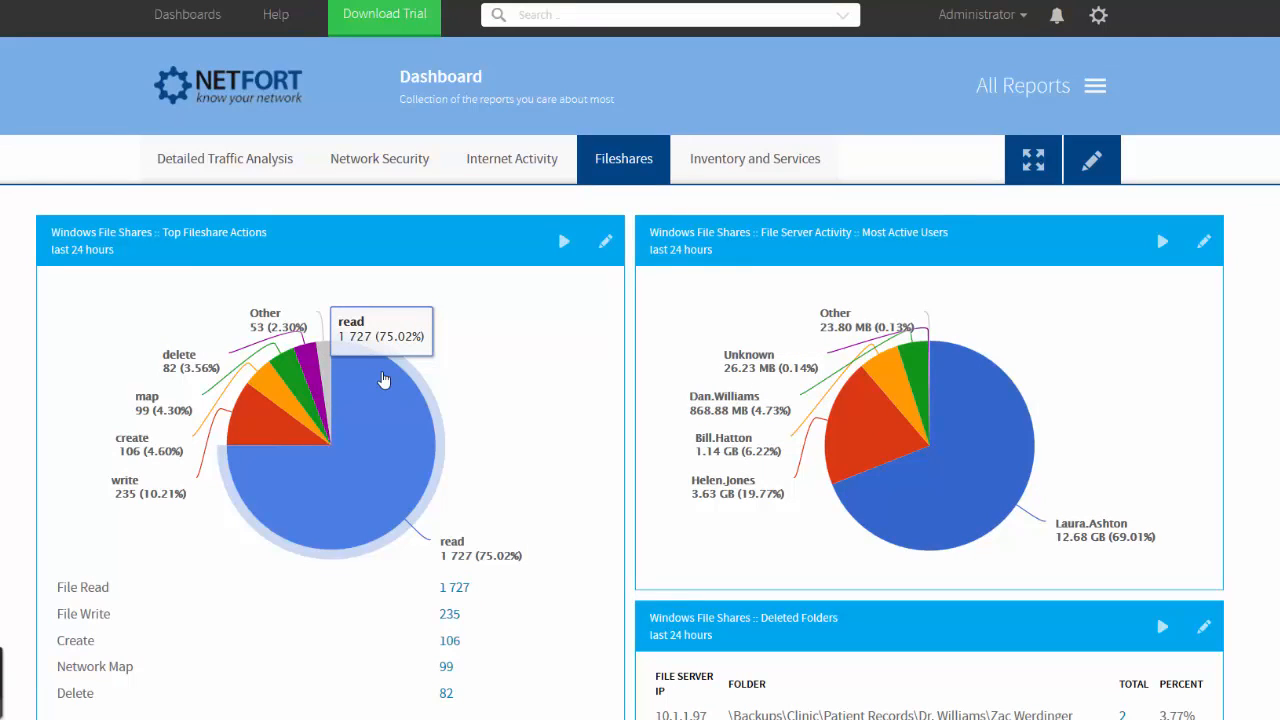
pyautogui.moveTo(863, 35)
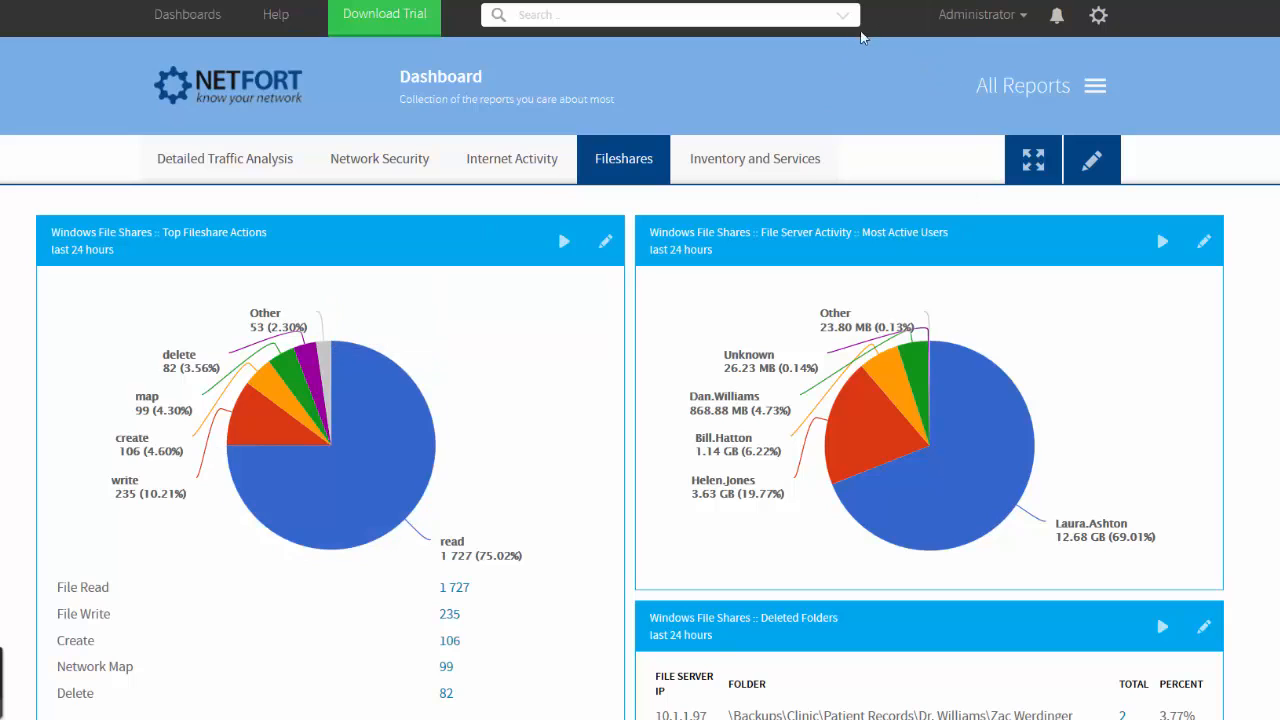
# - Fill the detailed file search with 'budget' as the file or folder name
pyautogui.click(668, 14)
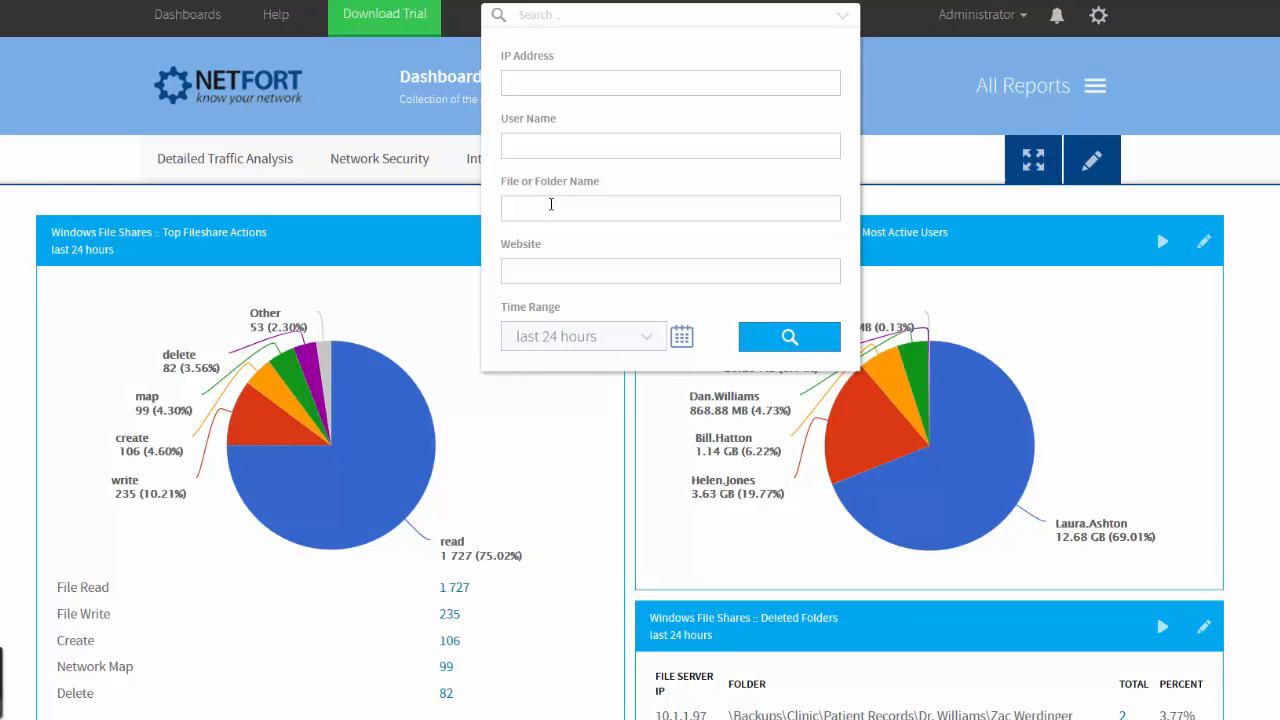
pyautogui.moveTo(619, 207)
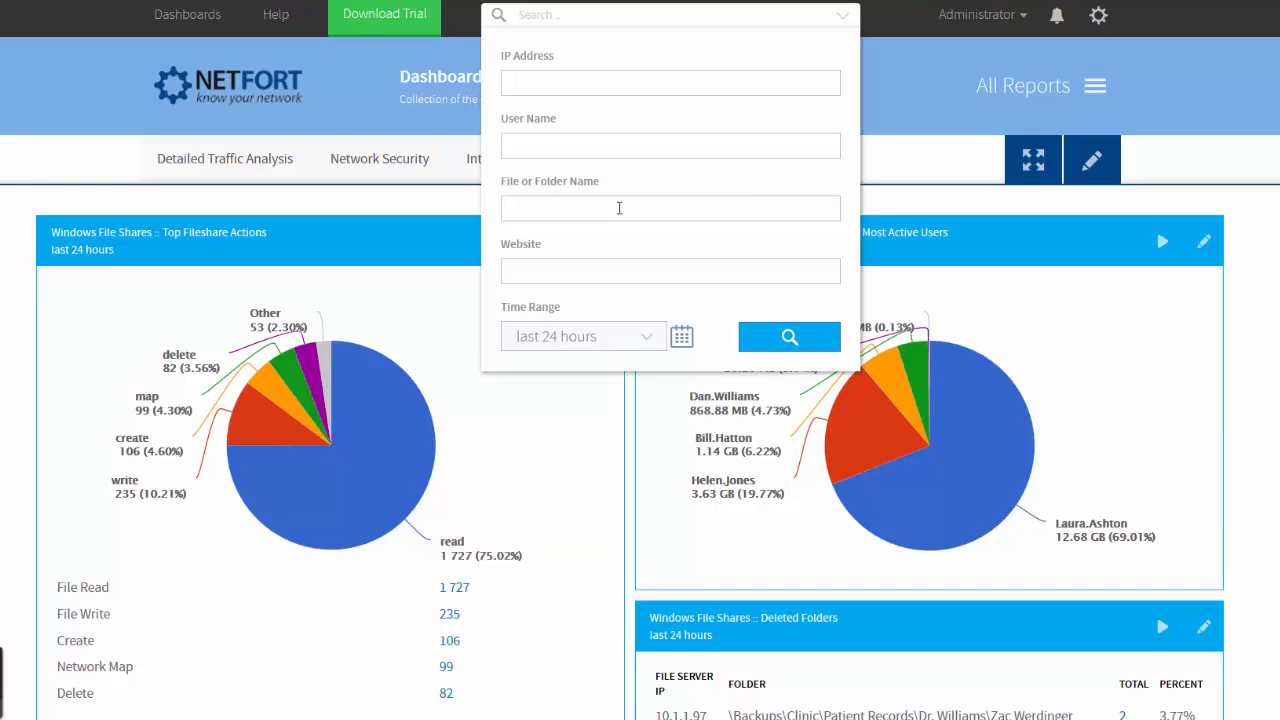
pyautogui.write('fi')
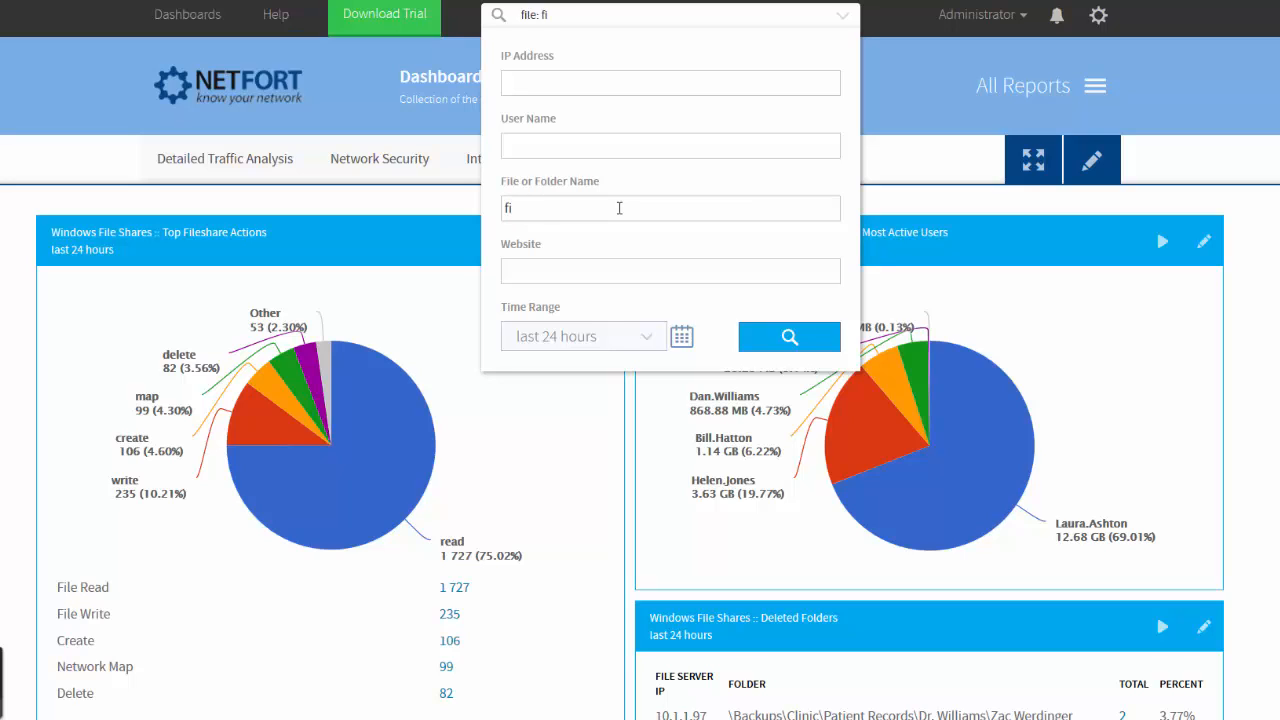
pyautogui.write('bude')
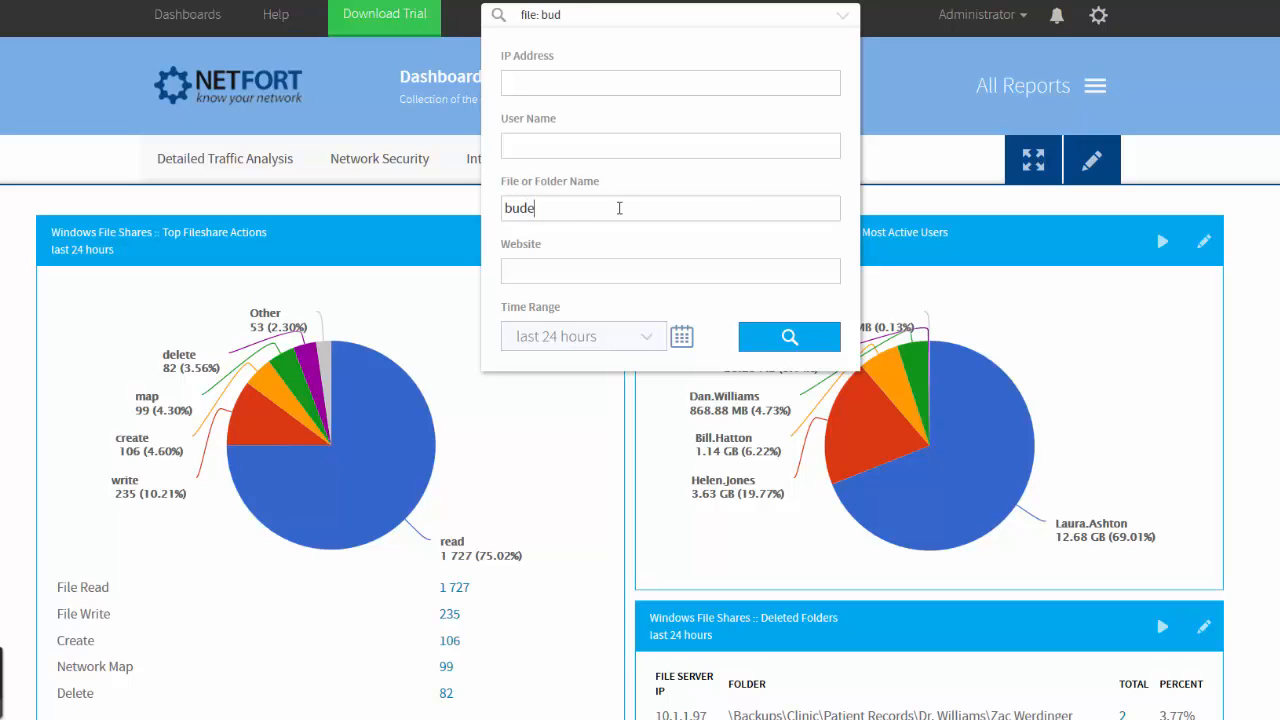
pyautogui.write('et')
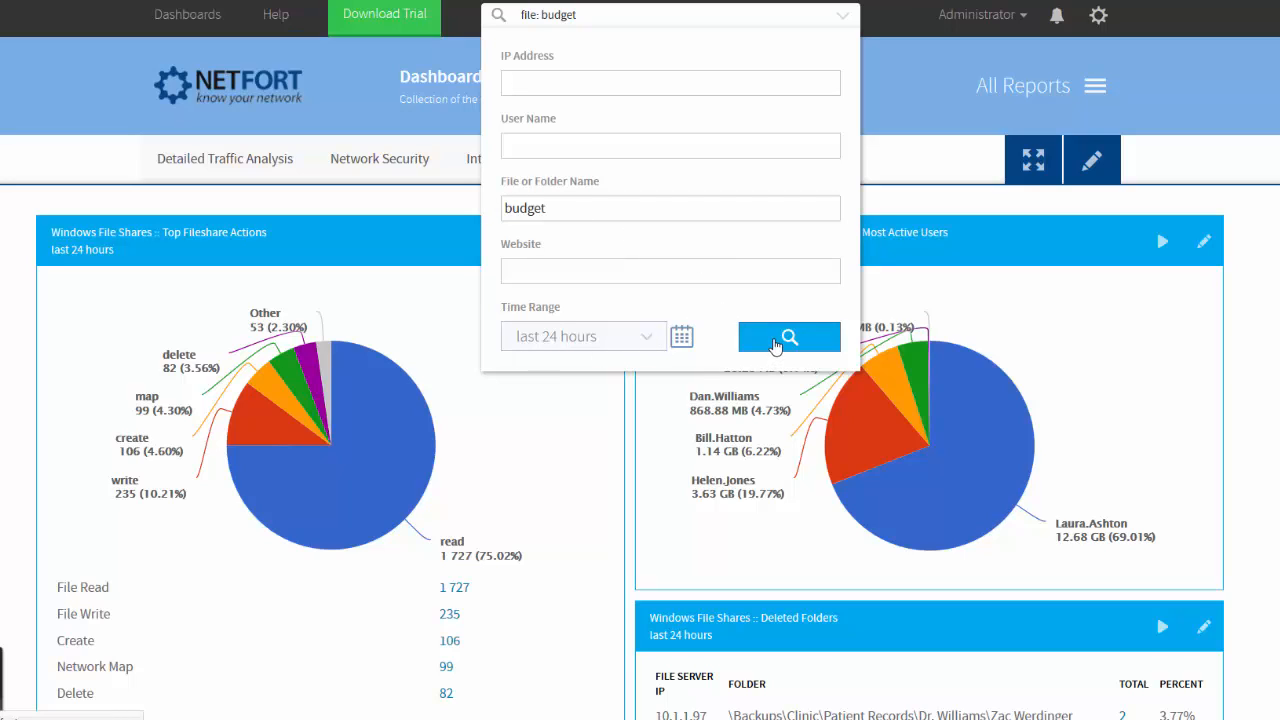
# - Run the budget search to list Budget Forecasts 2010.docx activity by client, server and action
pyautogui.click(789, 337)
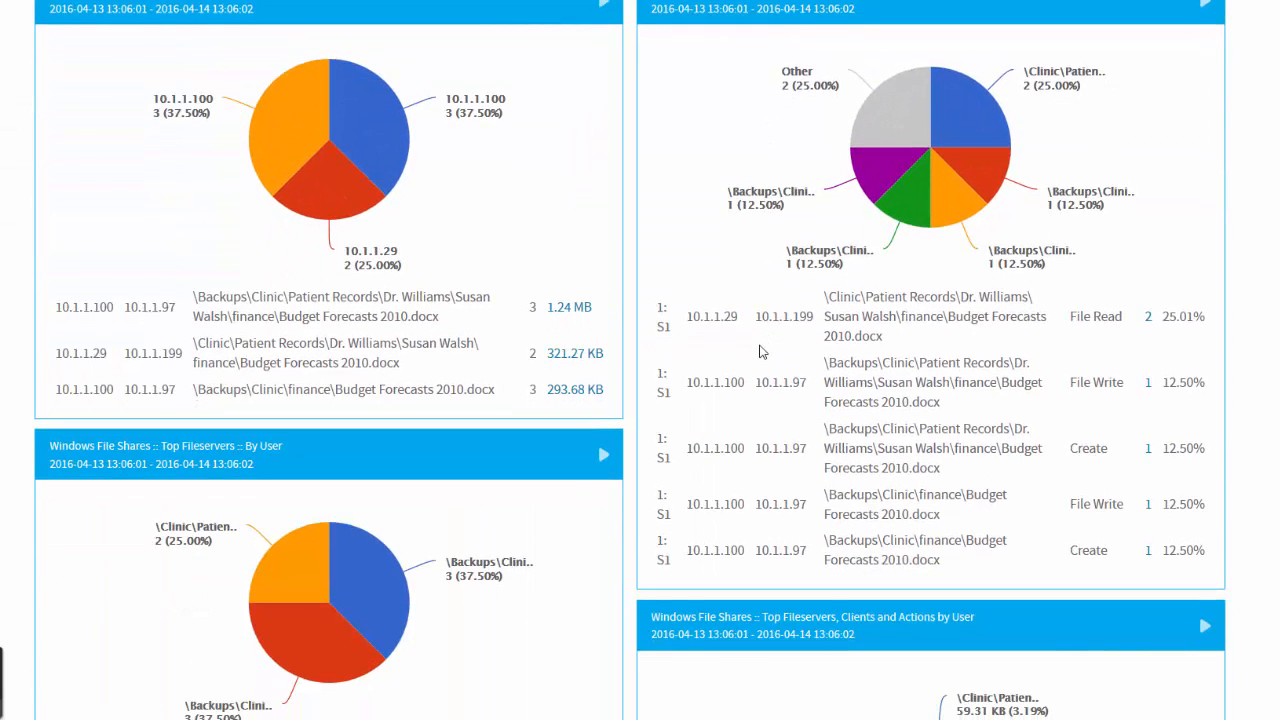
pyautogui.moveTo(330, 190)
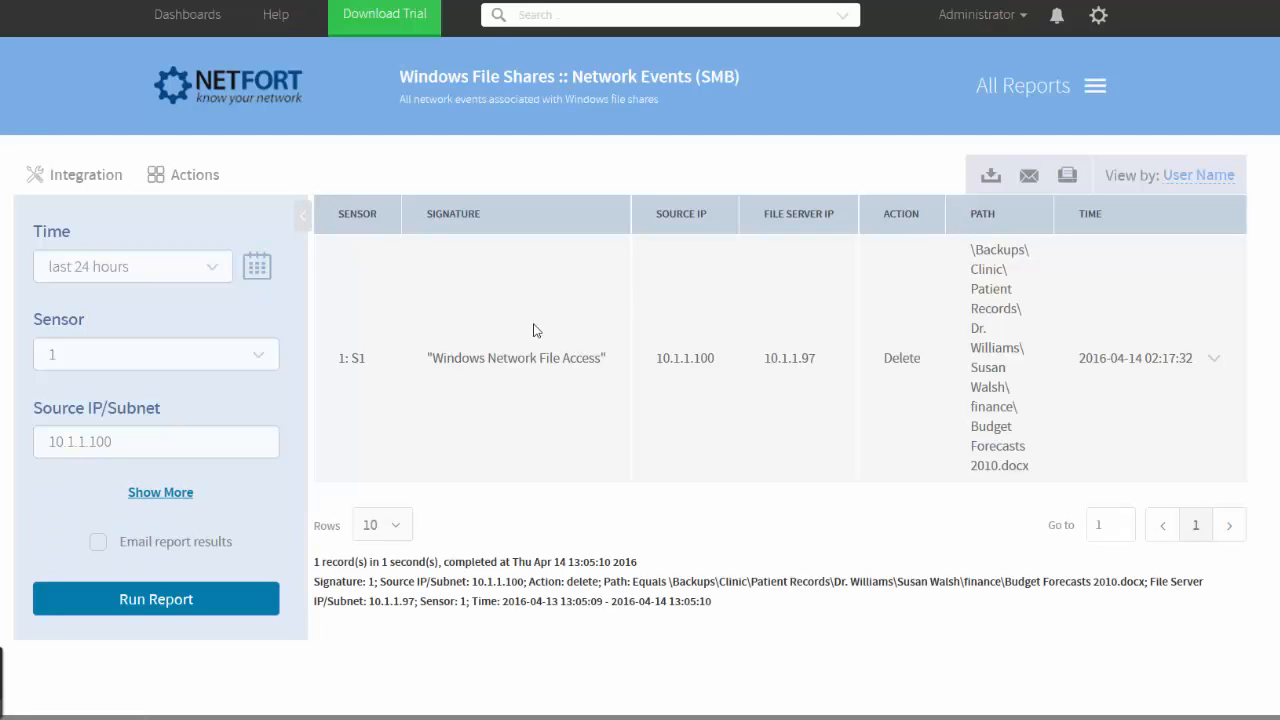
pyautogui.click(302, 216)
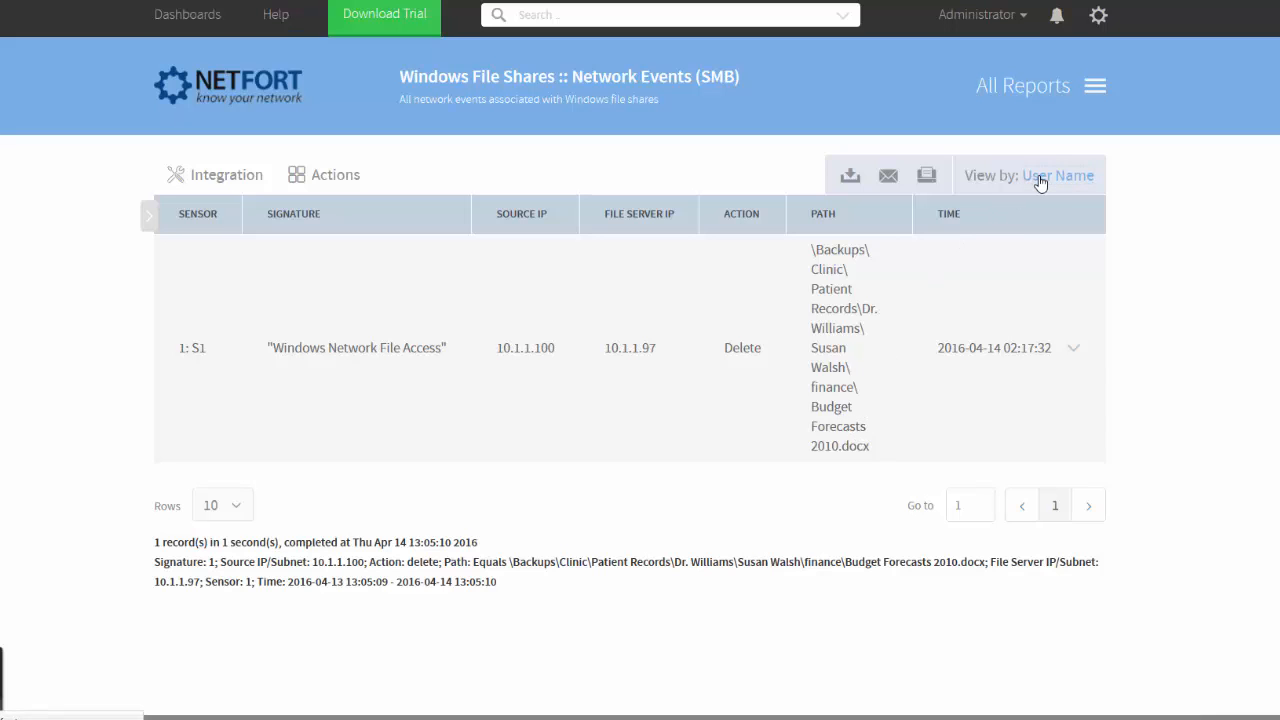
pyautogui.click(1057, 175)
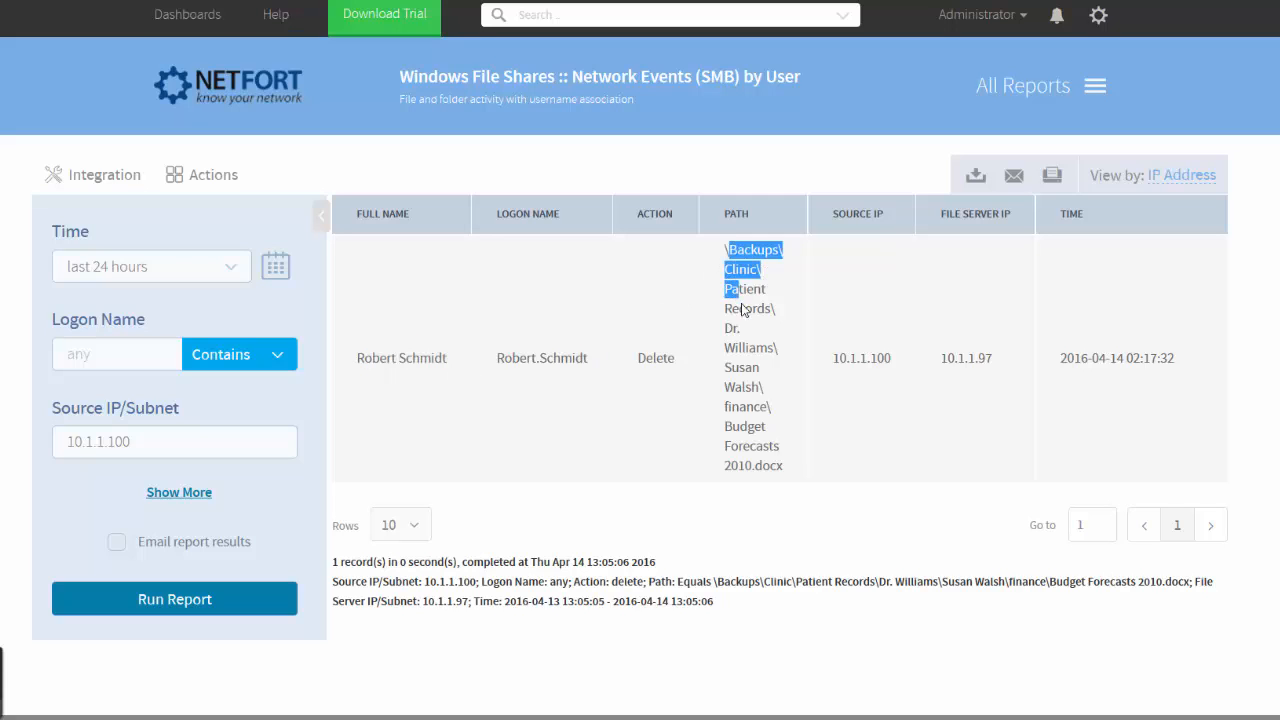
pyautogui.click(322, 215)
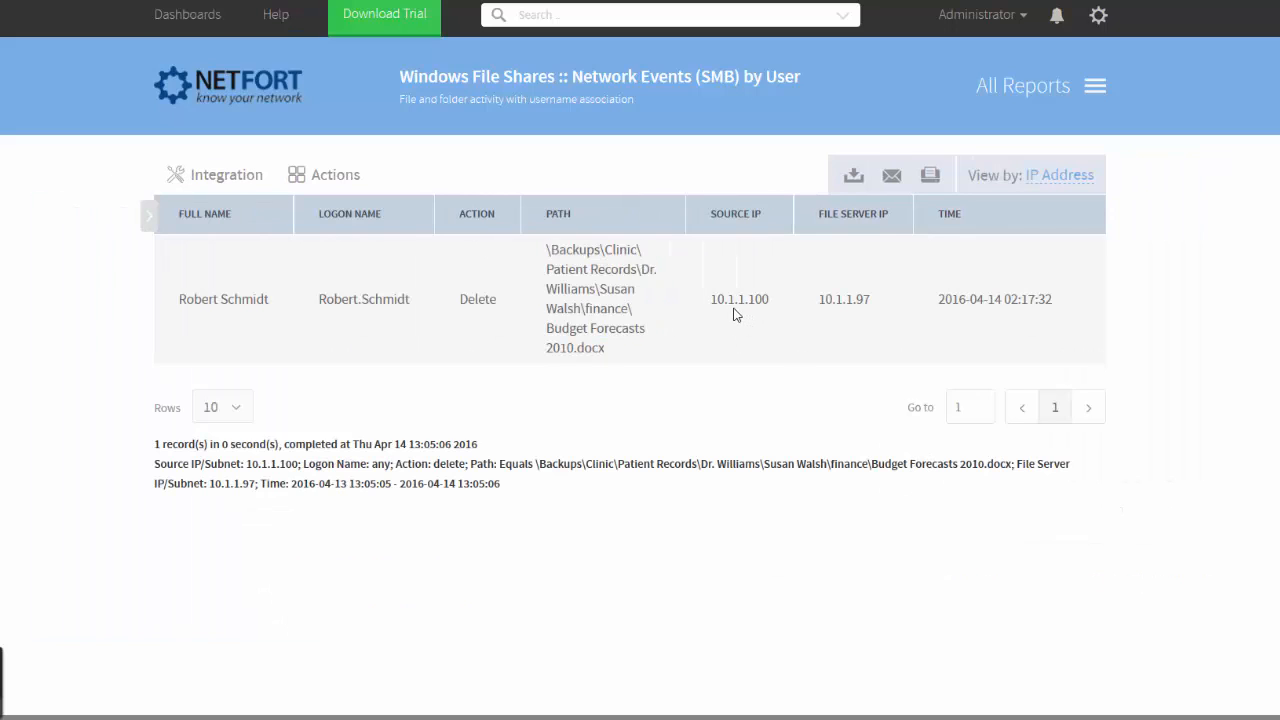
pyautogui.doubleClick(739, 299)
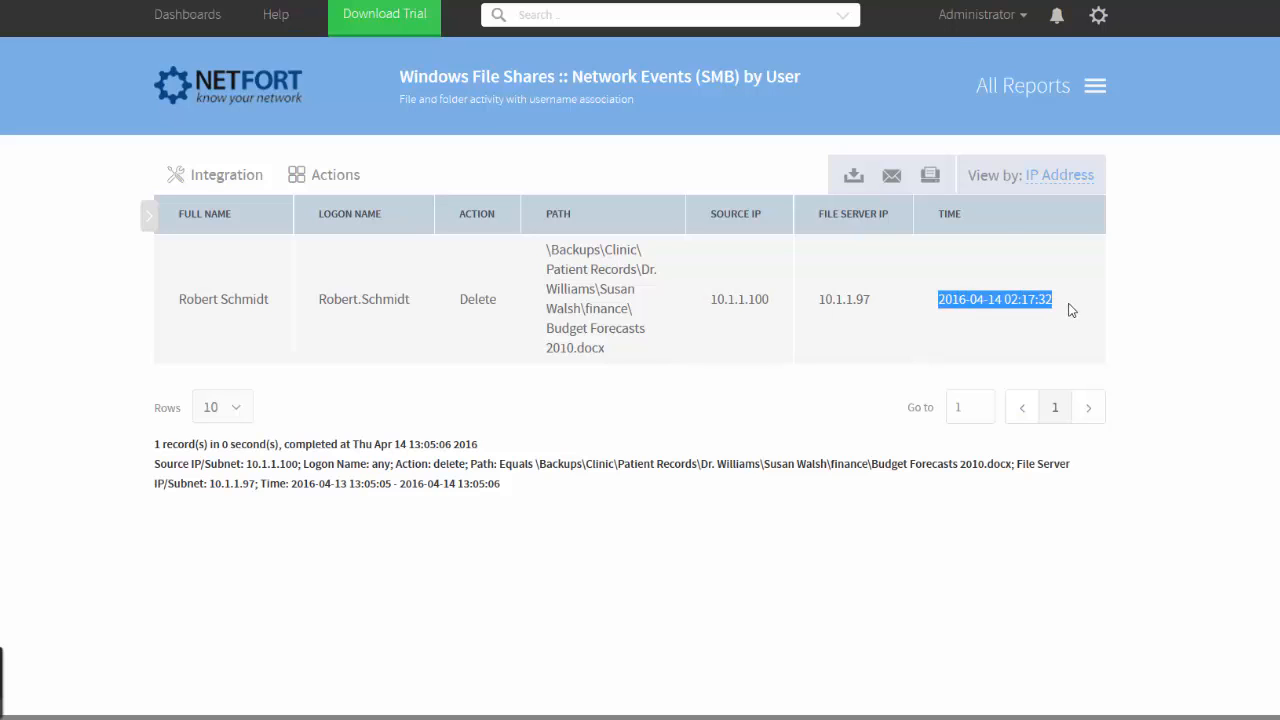
pyautogui.click(668, 14)
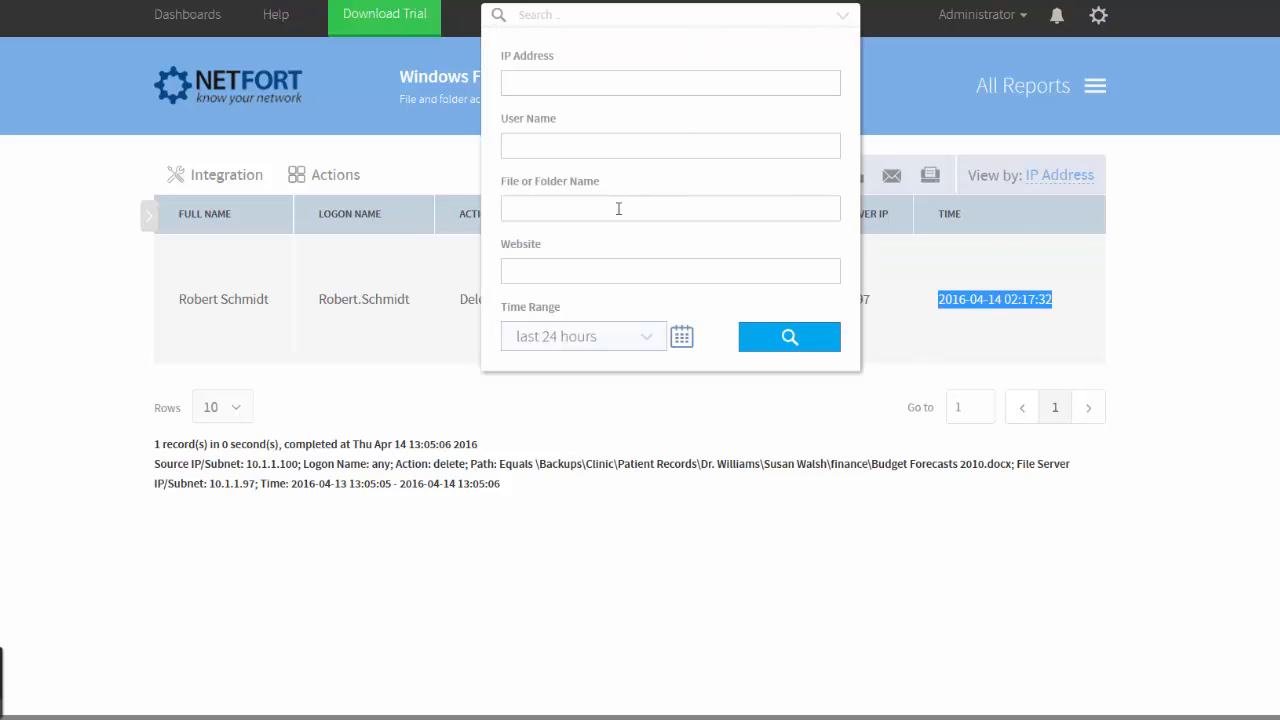
pyautogui.moveTo(540, 207)
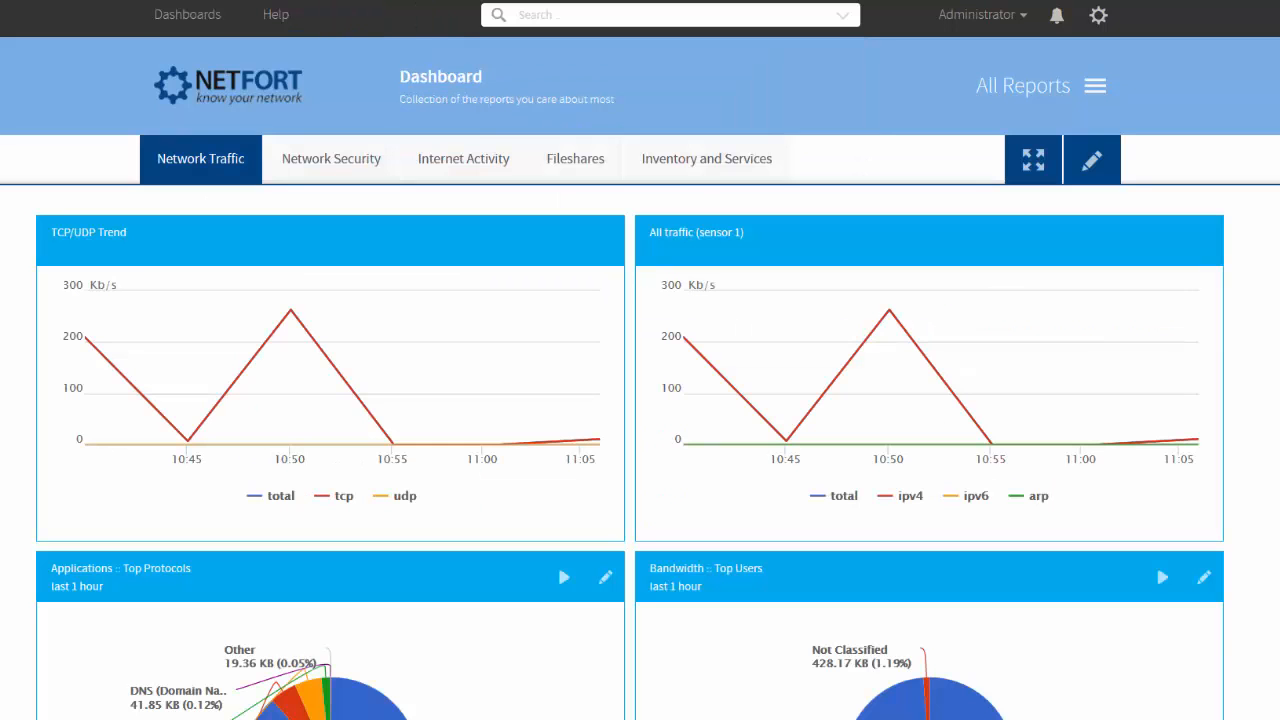
pyautogui.moveTo(390, 77)
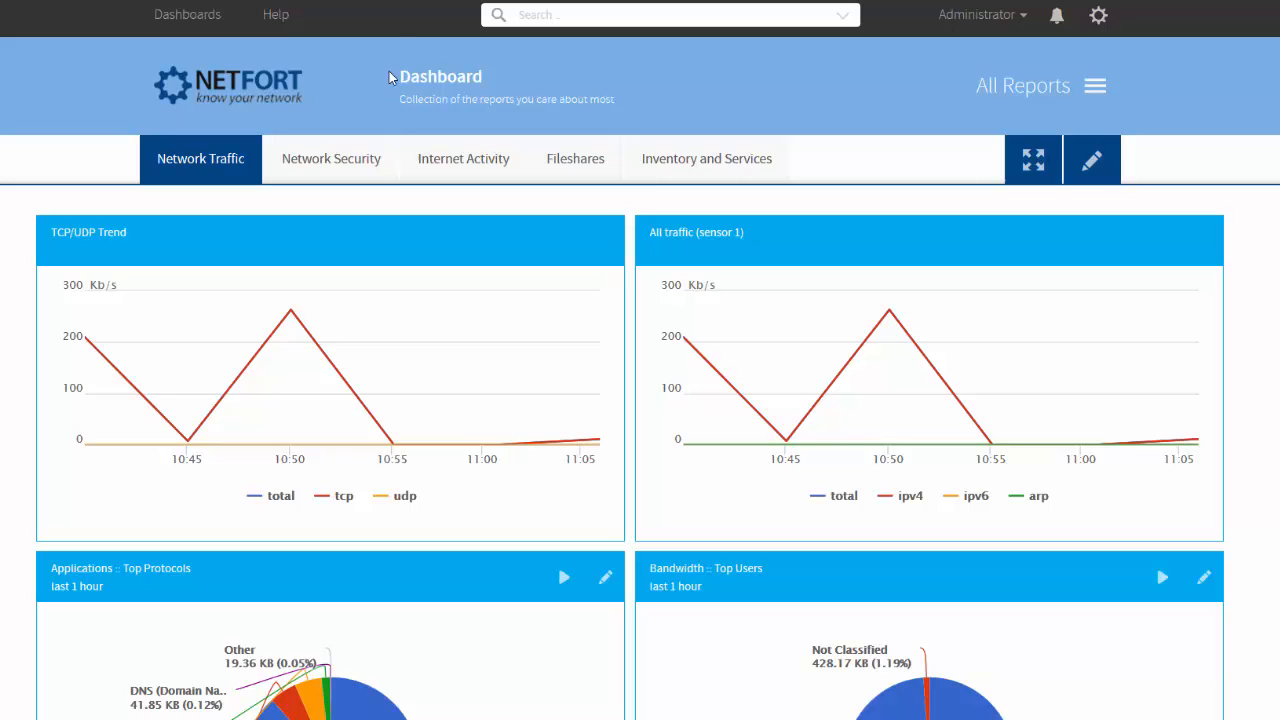
pyautogui.click(634, 15)
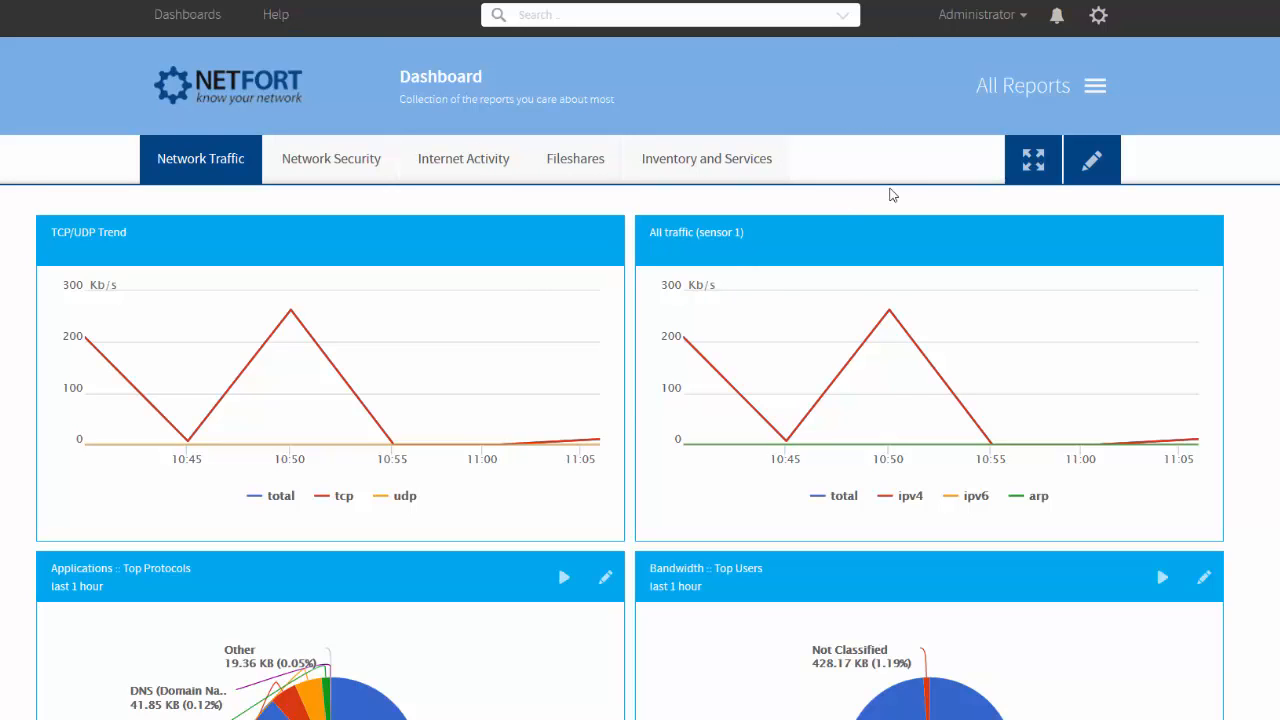
pyautogui.moveTo(1096, 85)
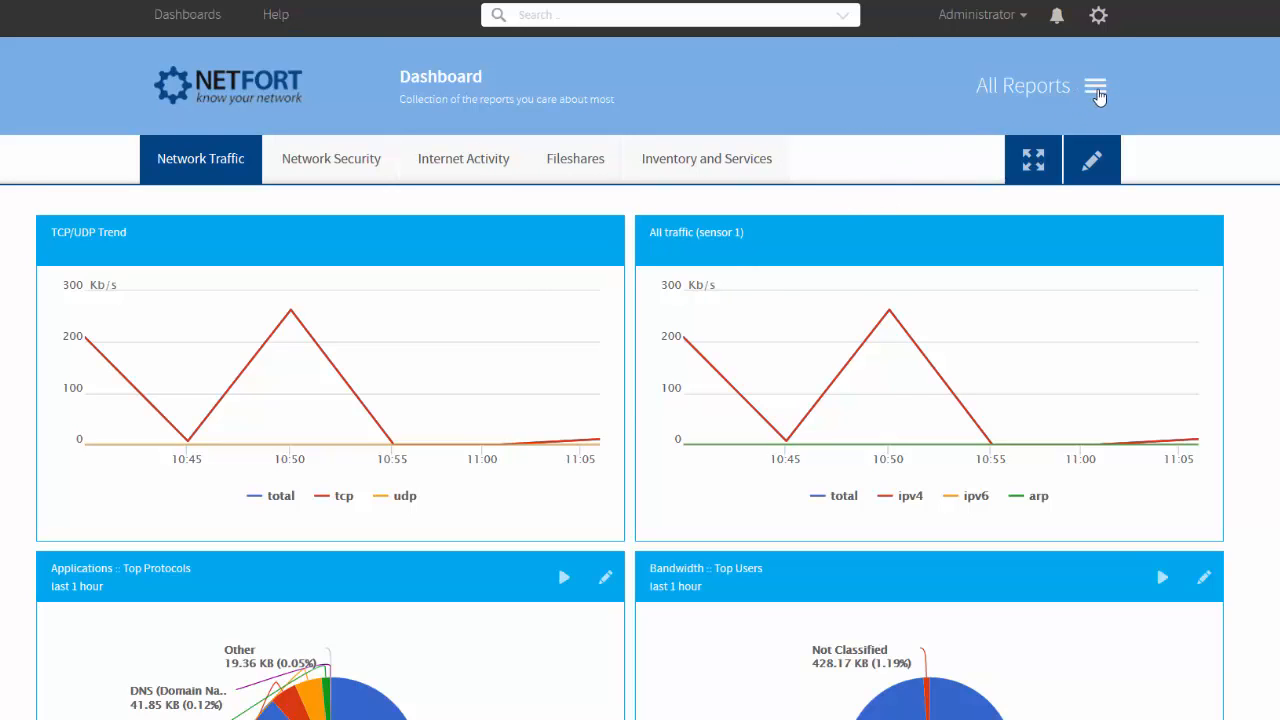
pyautogui.click(1095, 85)
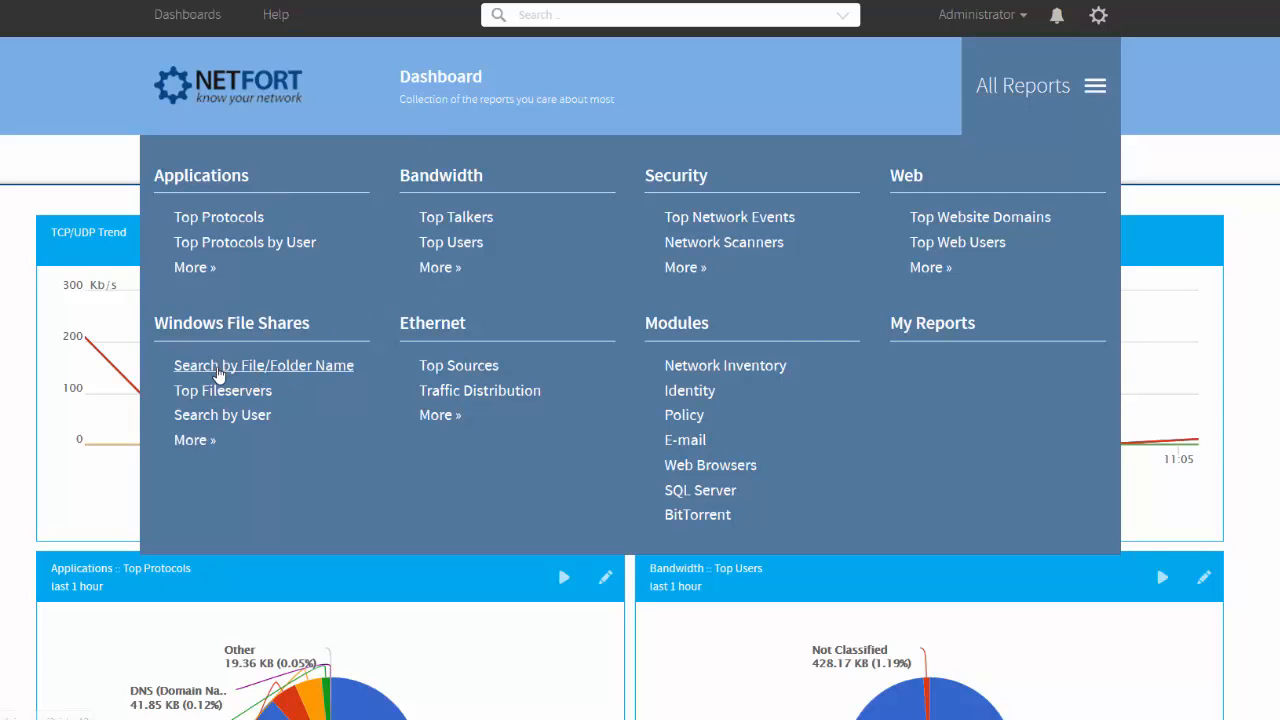
pyautogui.moveTo(333, 370)
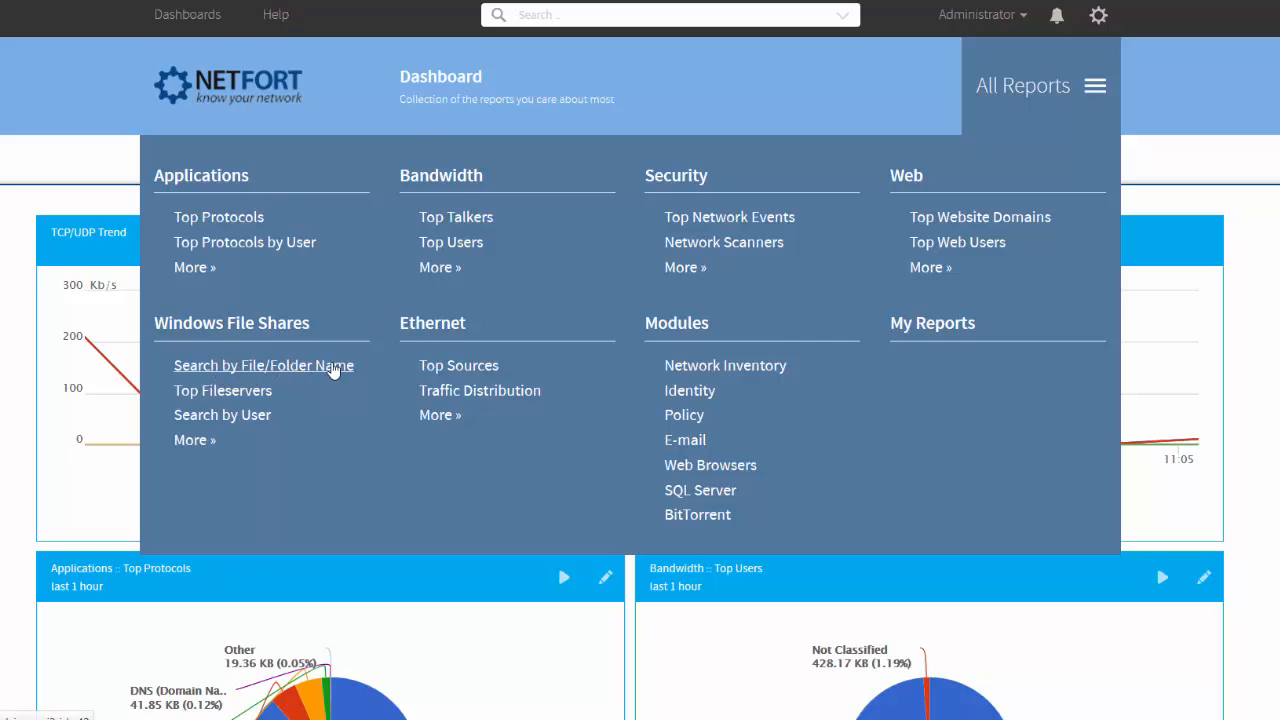
# - Open Windows File Shares Search by File/Folder Name and filter Action to Rename
pyautogui.click(262, 365)
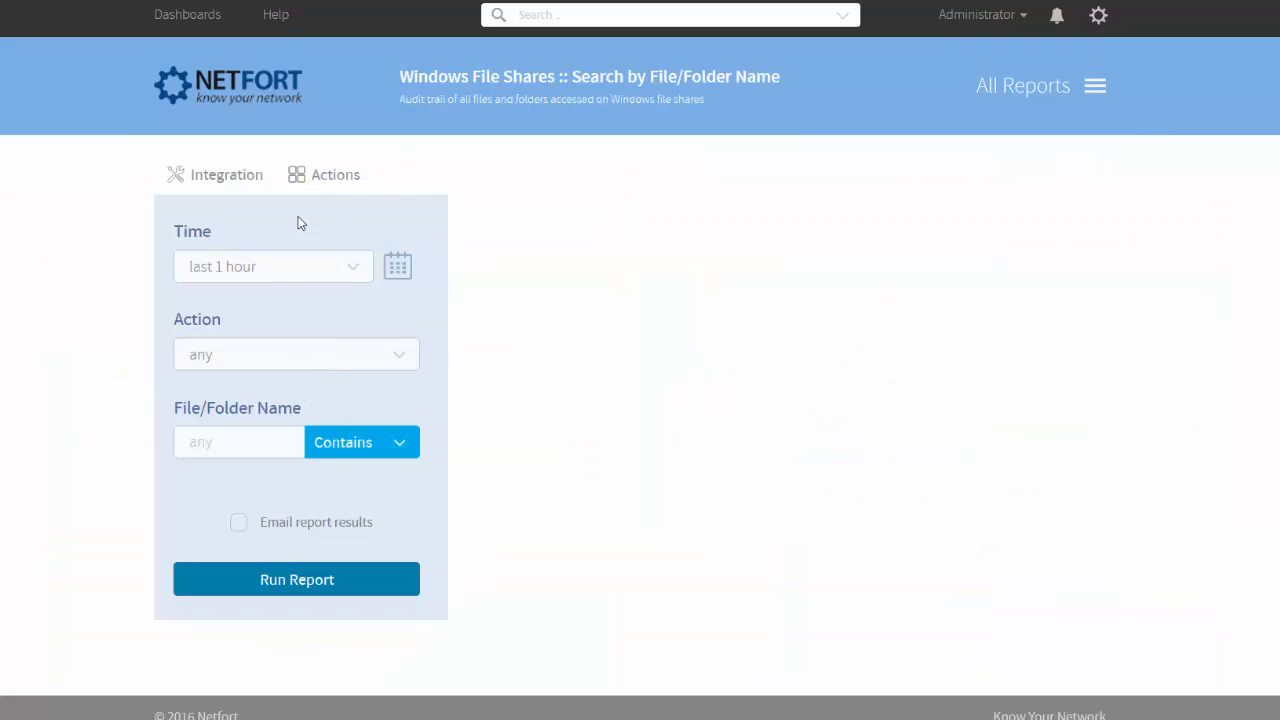
pyautogui.moveTo(223, 358)
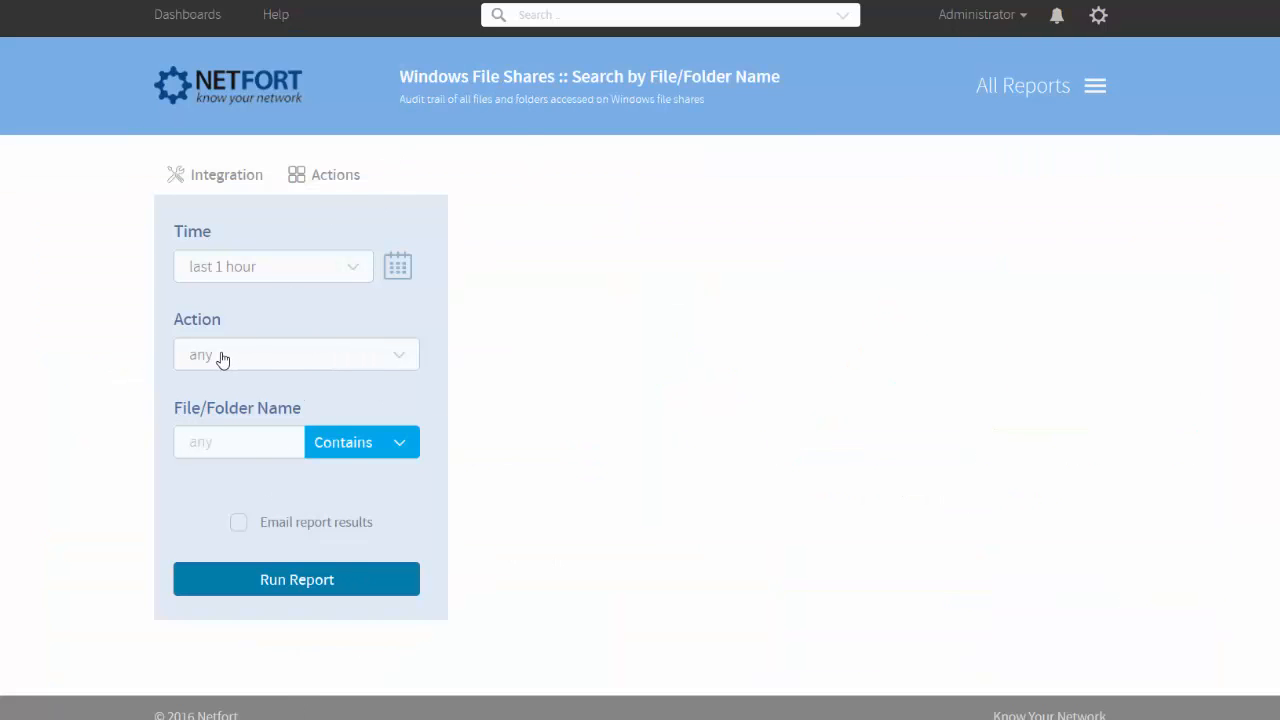
pyautogui.click(296, 354)
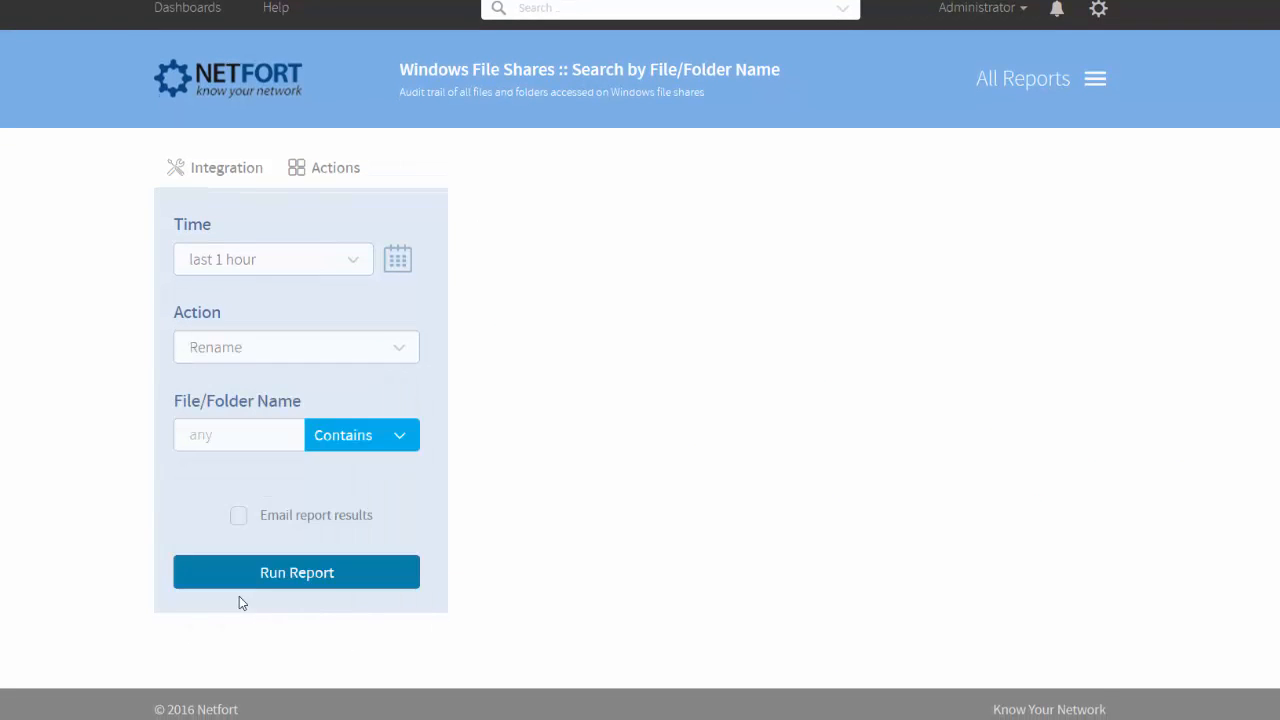
pyautogui.moveTo(296, 527)
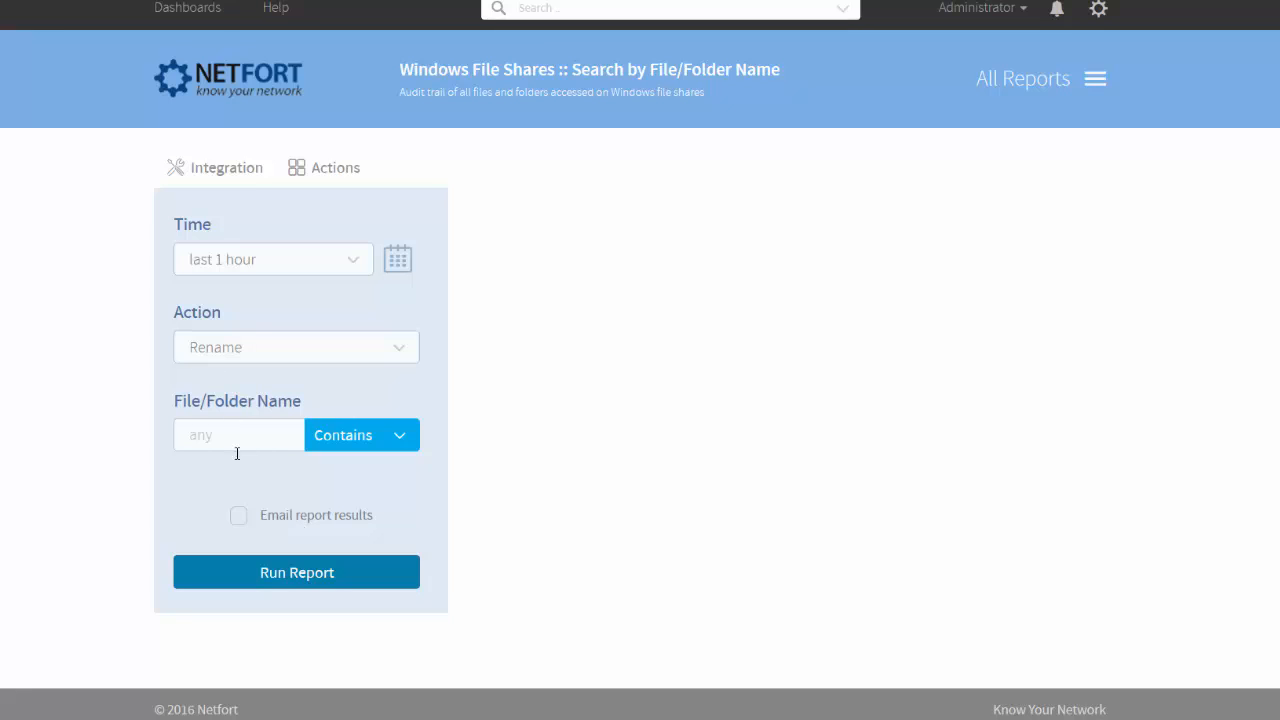
pyautogui.moveTo(203, 444)
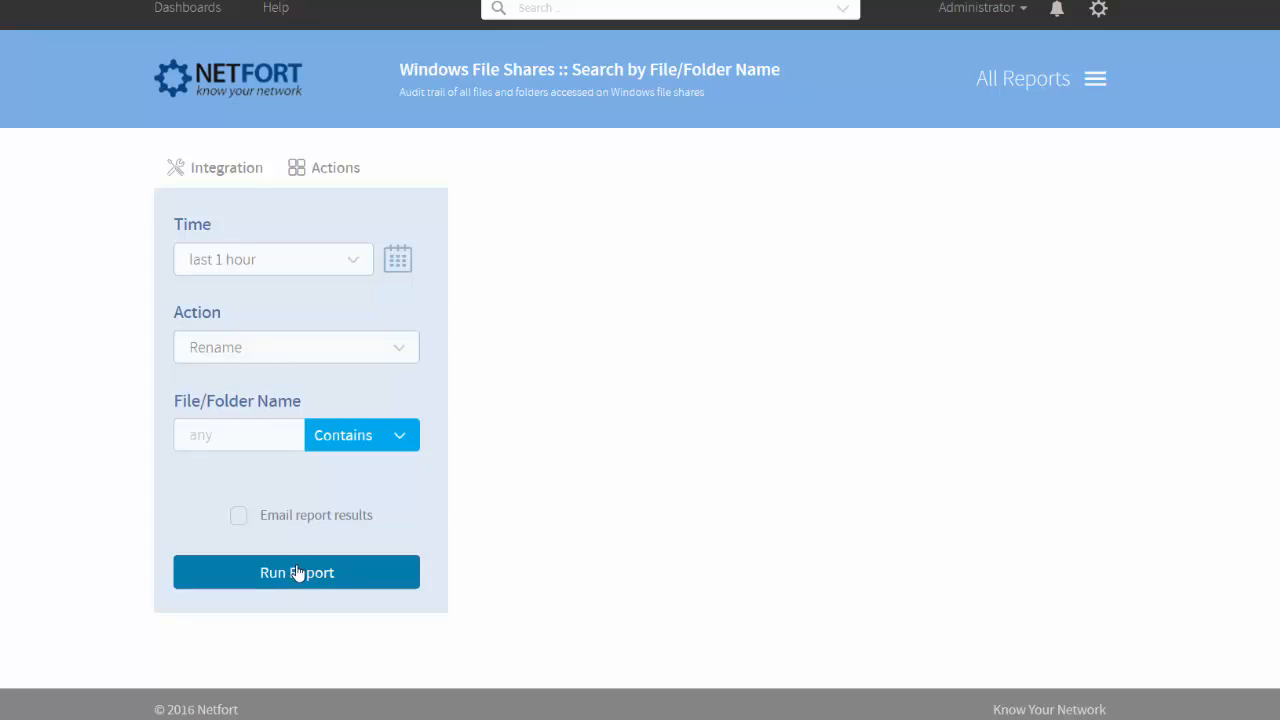
# - Run the rename report and drill into Budget-Forecasts-2016.docx renamed to .crypt
pyautogui.click(296, 572)
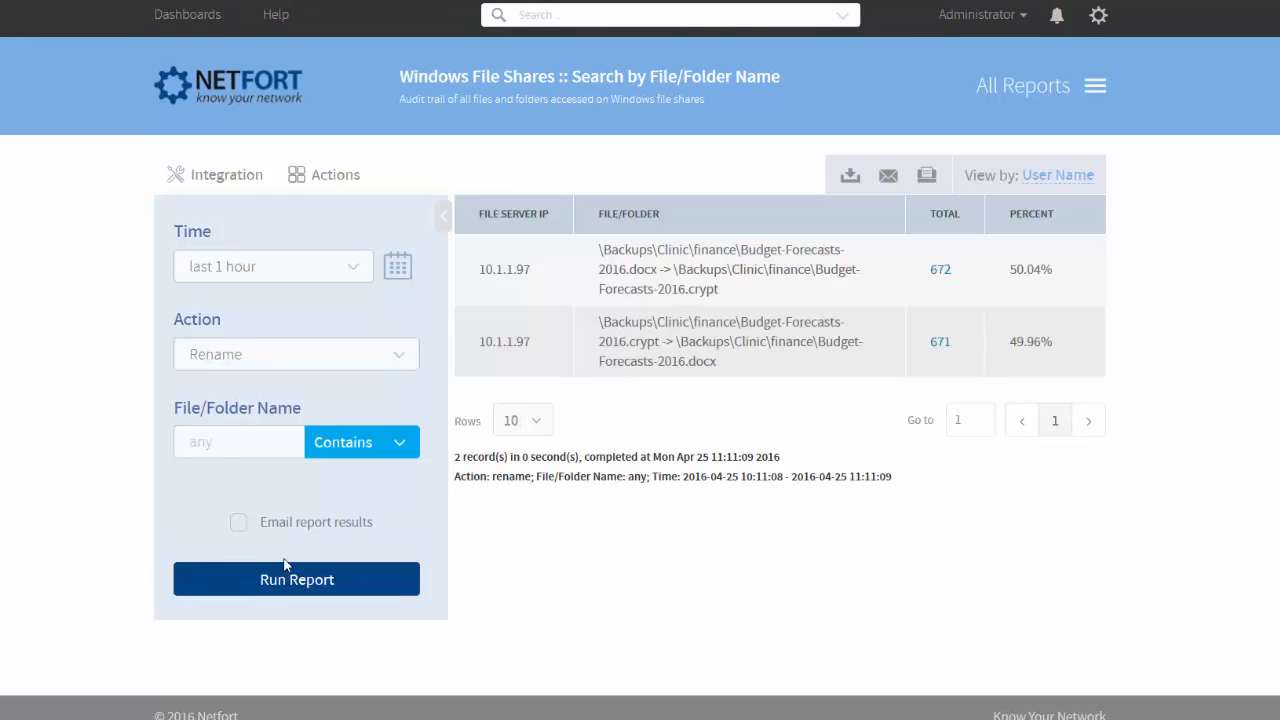
pyautogui.moveTo(877, 241)
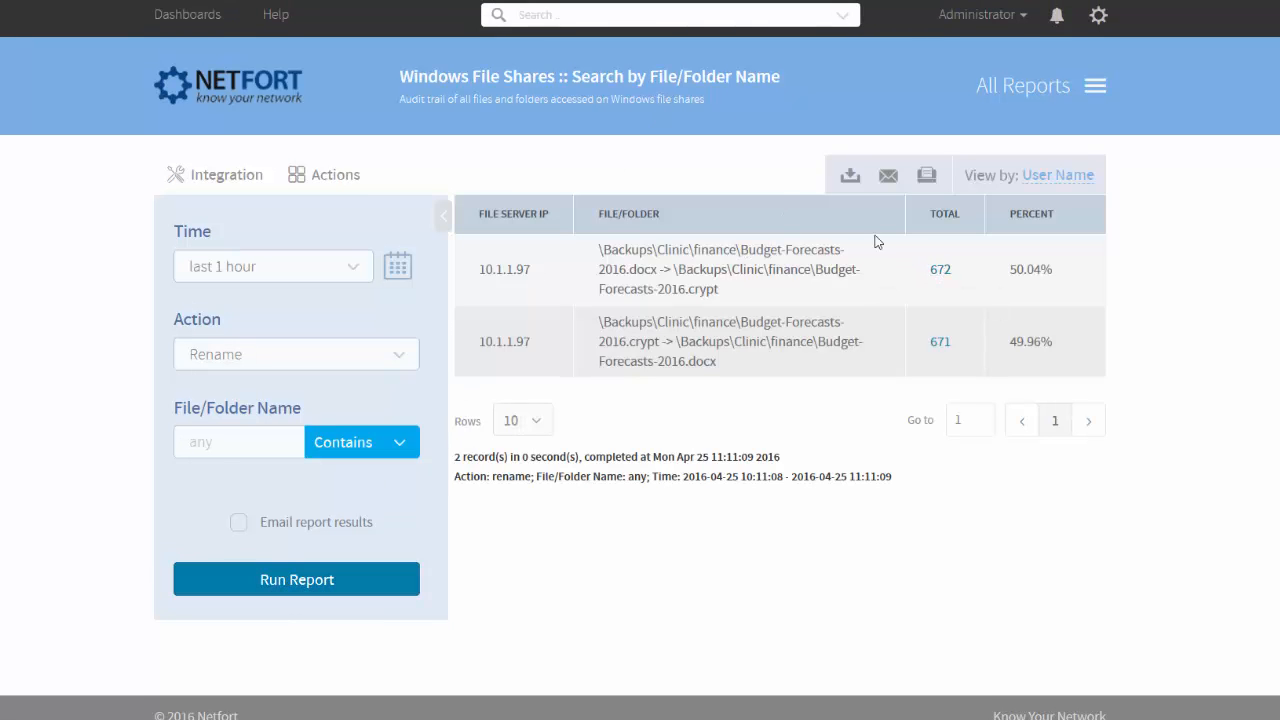
pyautogui.doubleClick(700, 289)
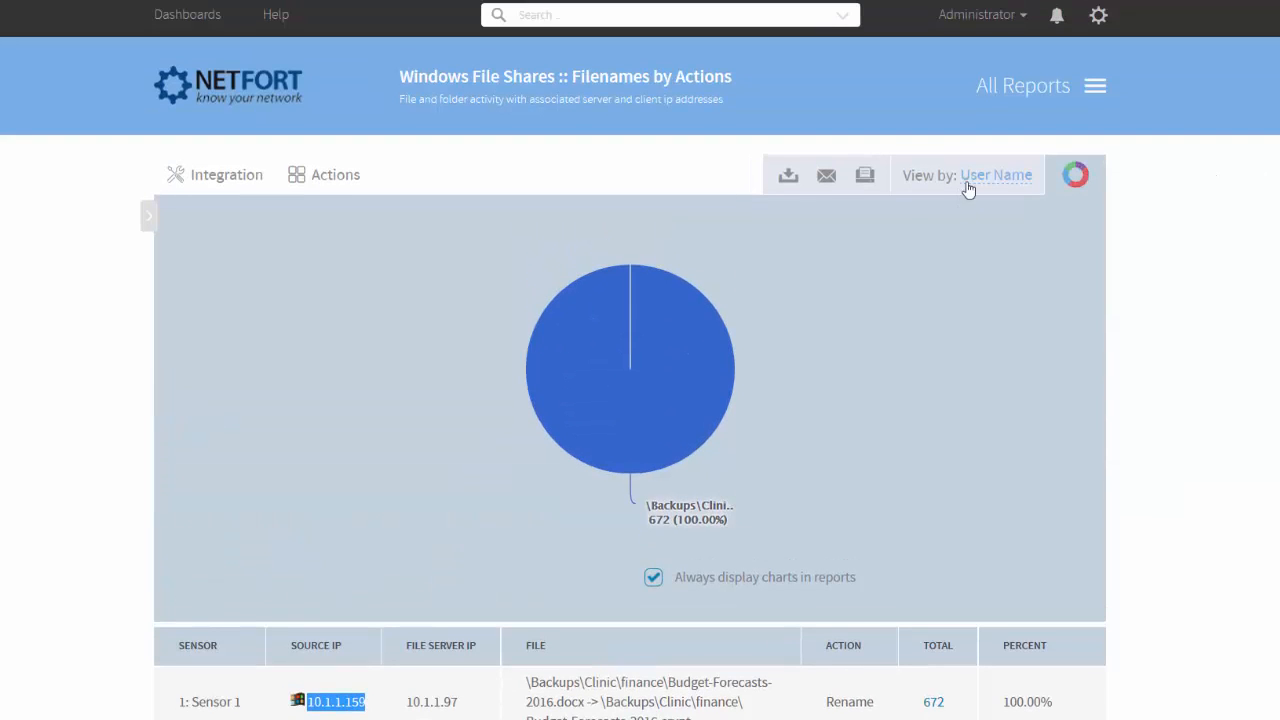
pyautogui.scroll(-3)
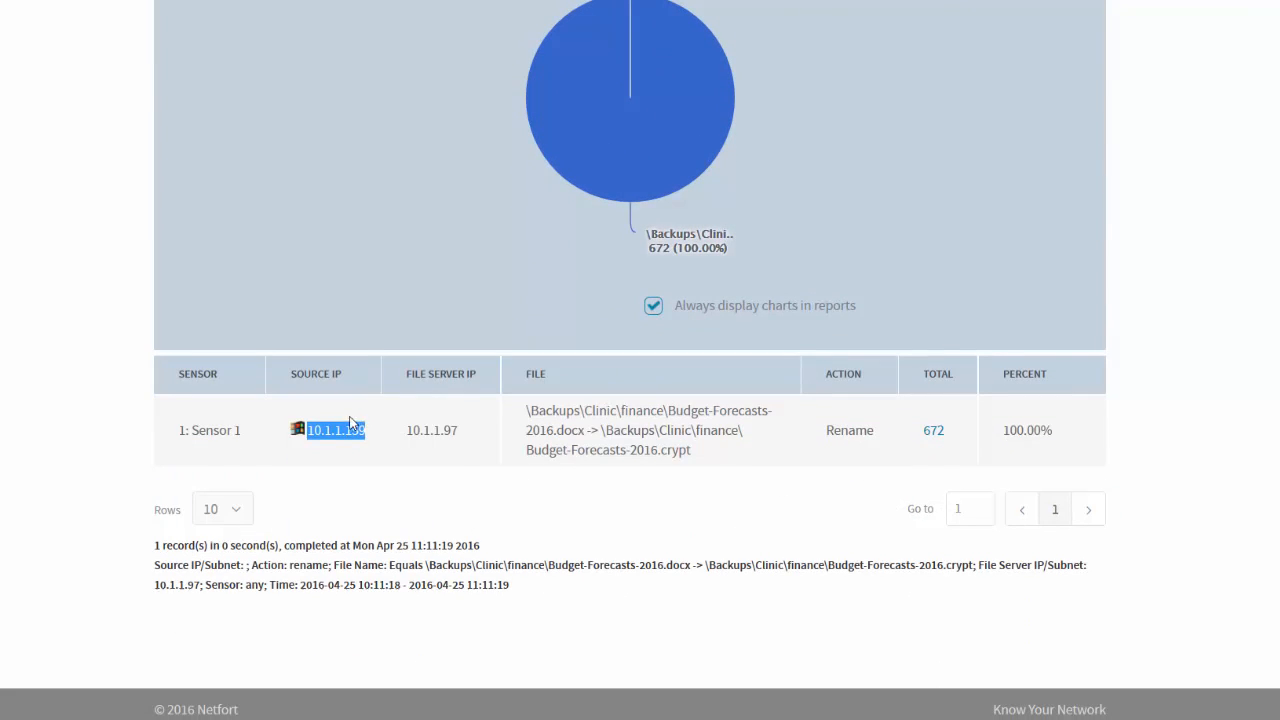
pyautogui.moveTo(580, 404)
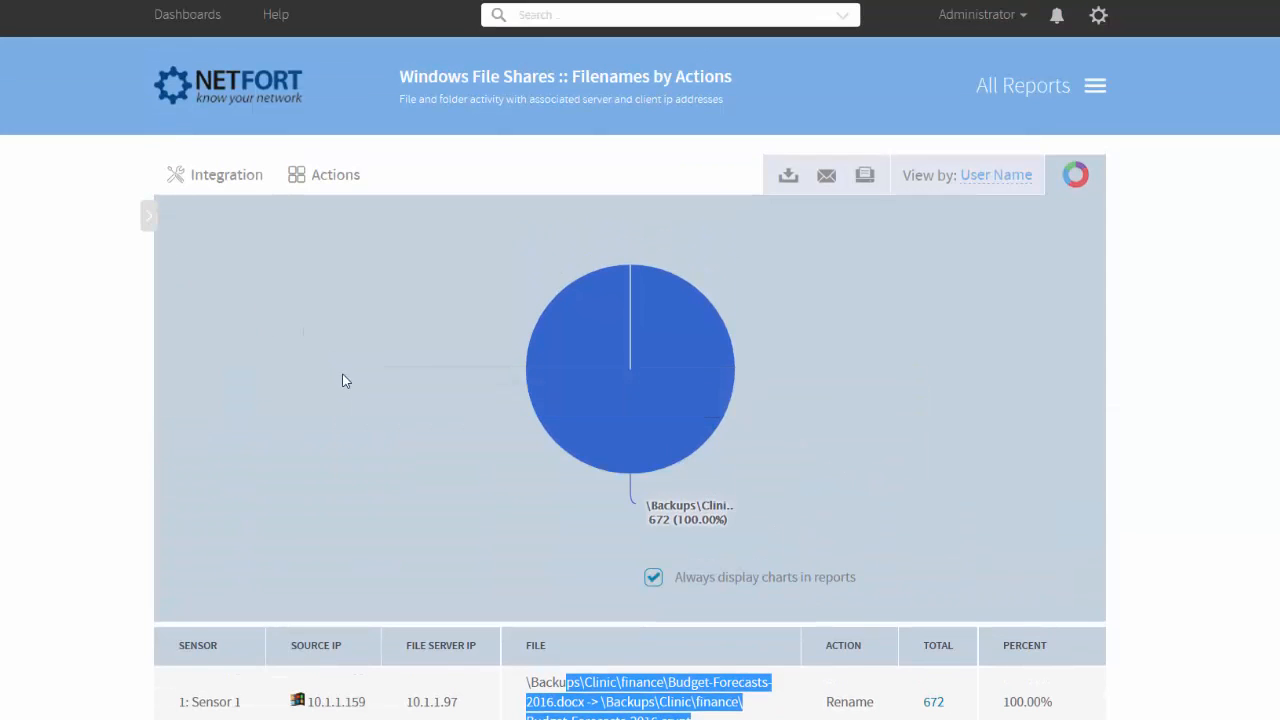
pyautogui.scroll(-3)
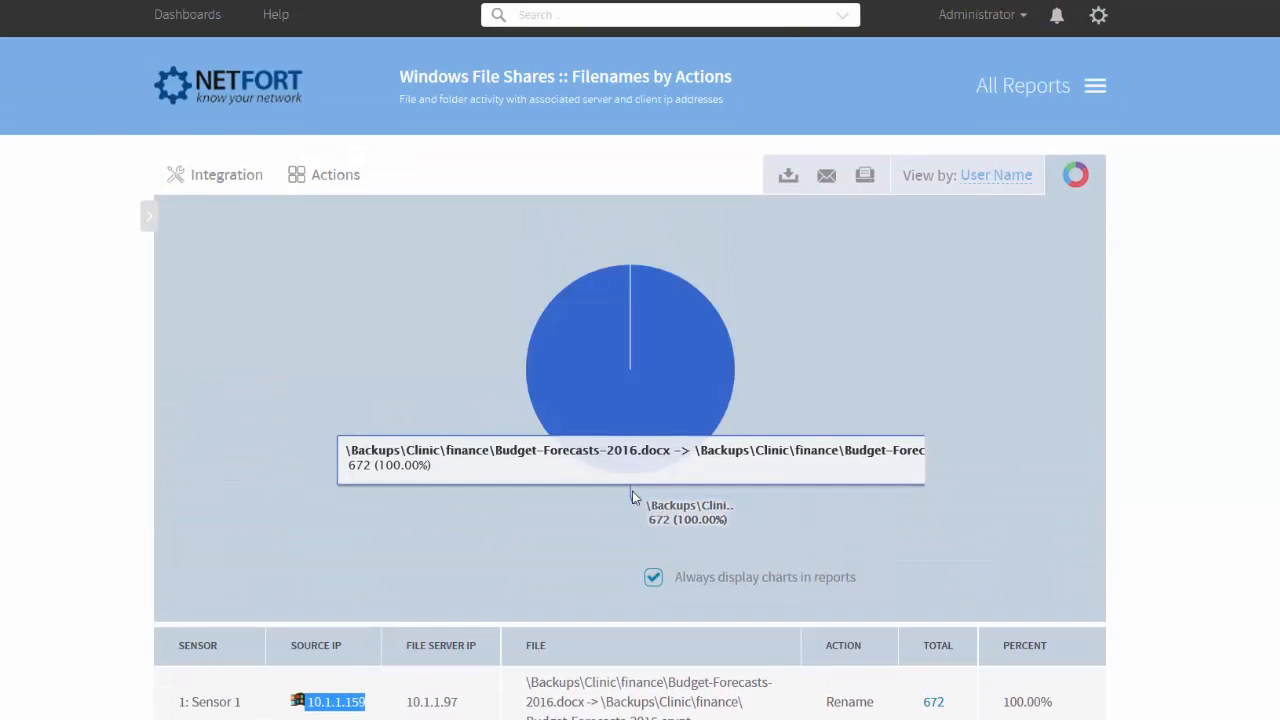
pyautogui.moveTo(995, 574)
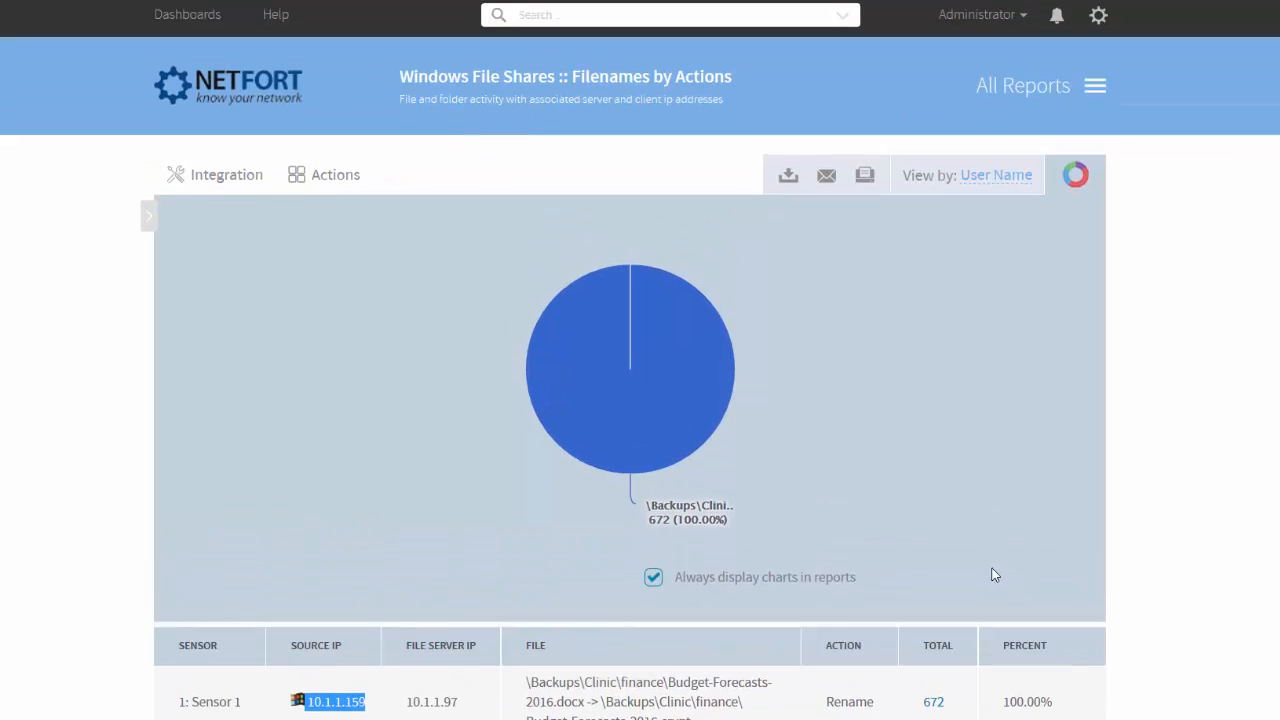
pyautogui.moveTo(322, 70)
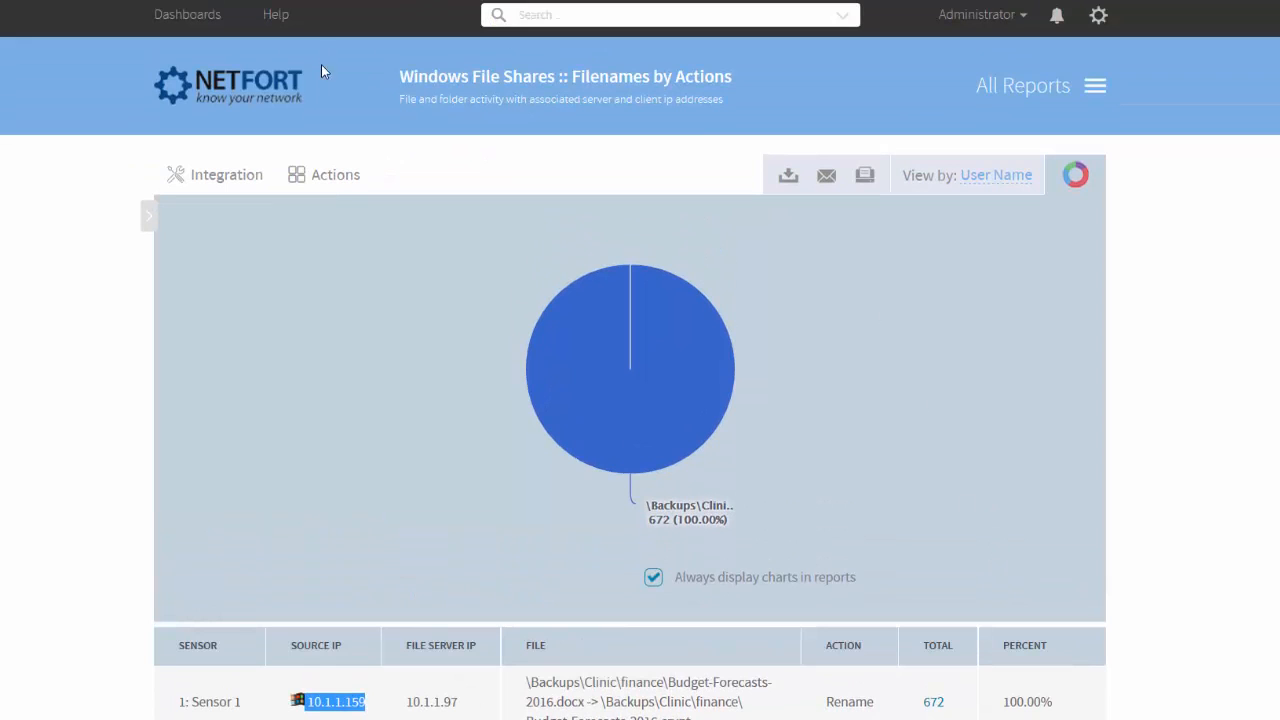